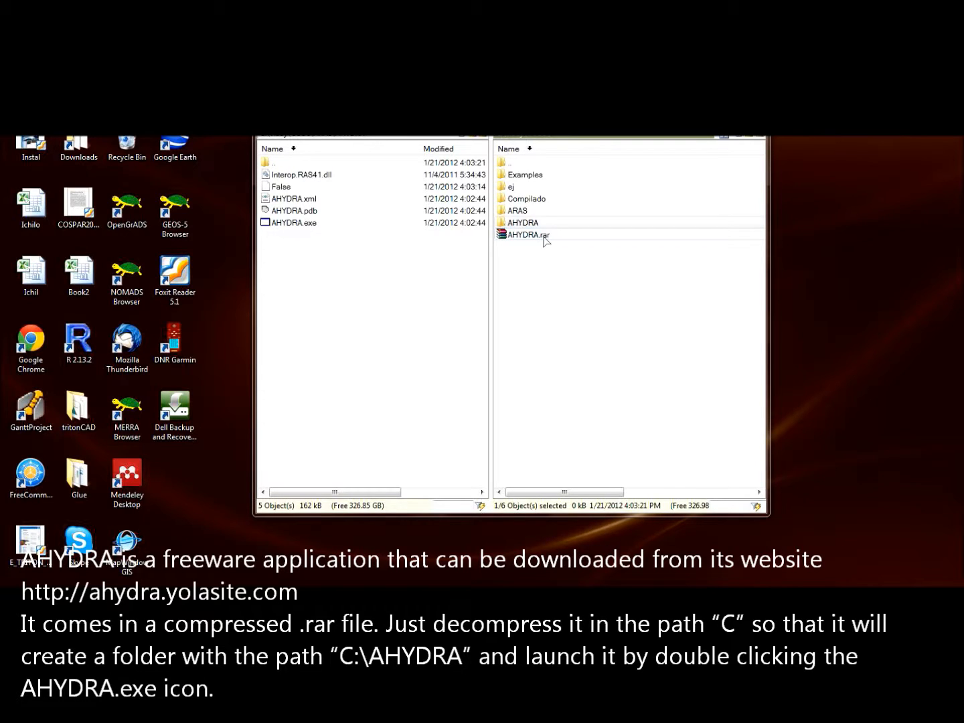
- Launch AHYDRA.exe, check the Manning tab, and return to the Boundary Condition tab
click(521, 222)
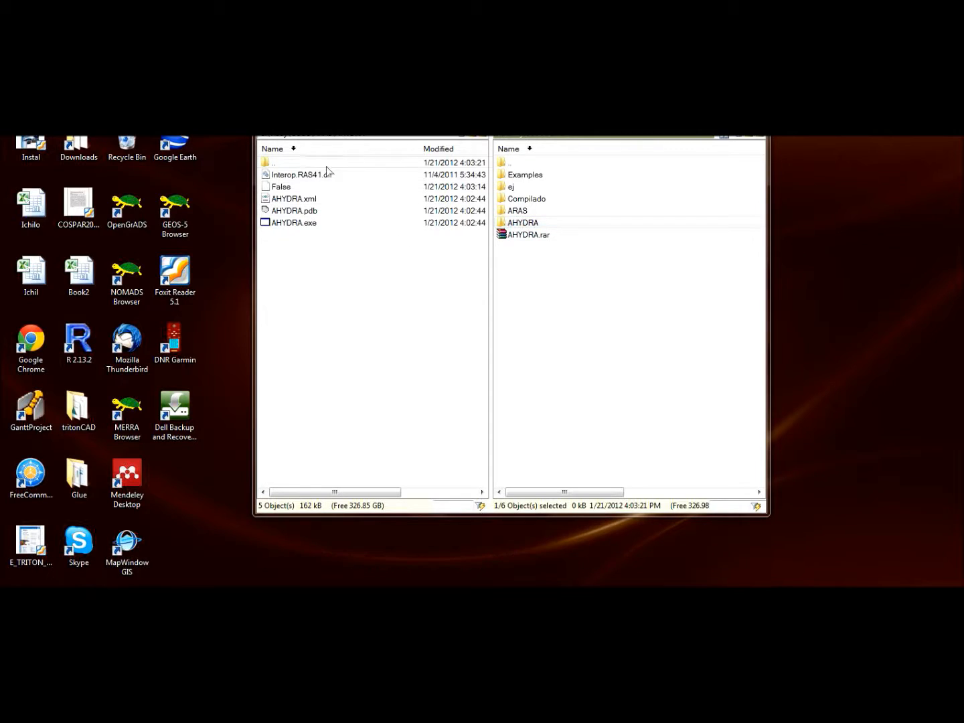
mouse_move(291, 269)
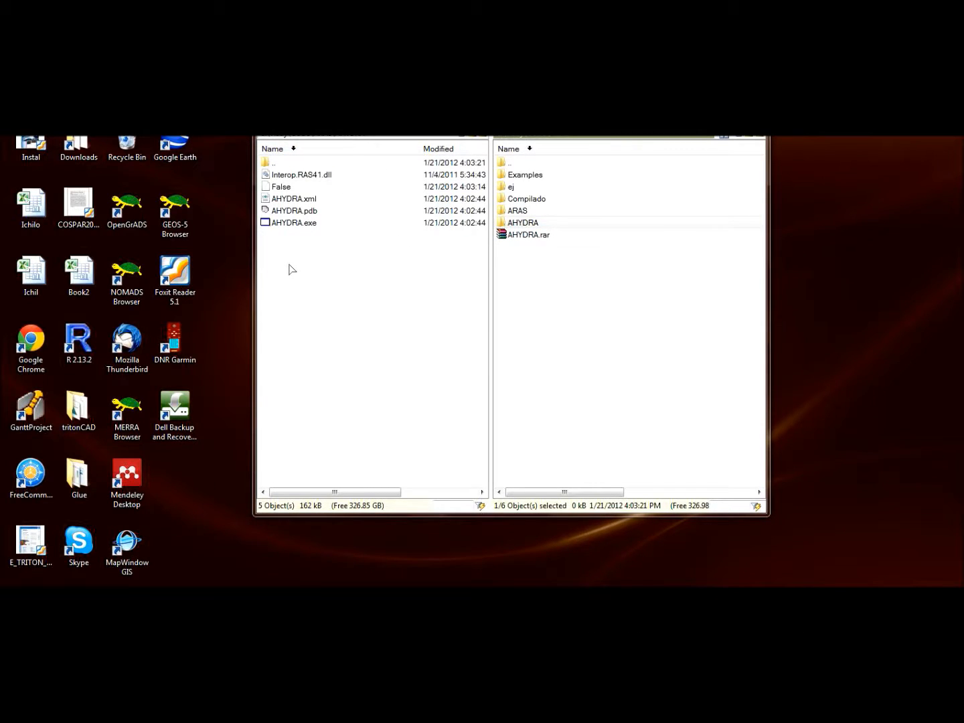
click(295, 222)
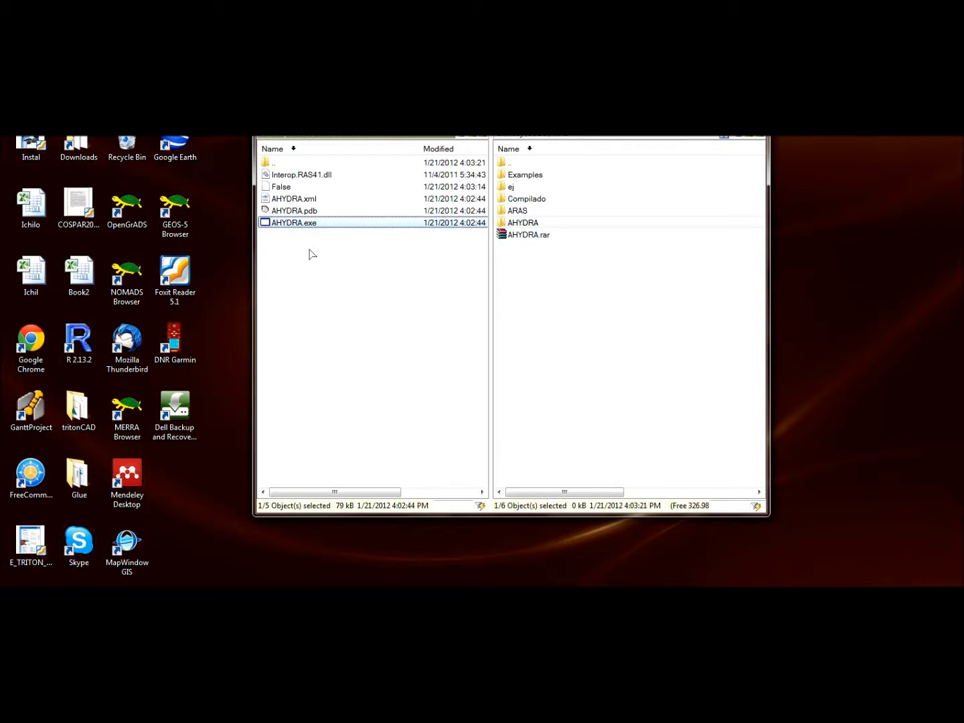
double_click(295, 222)
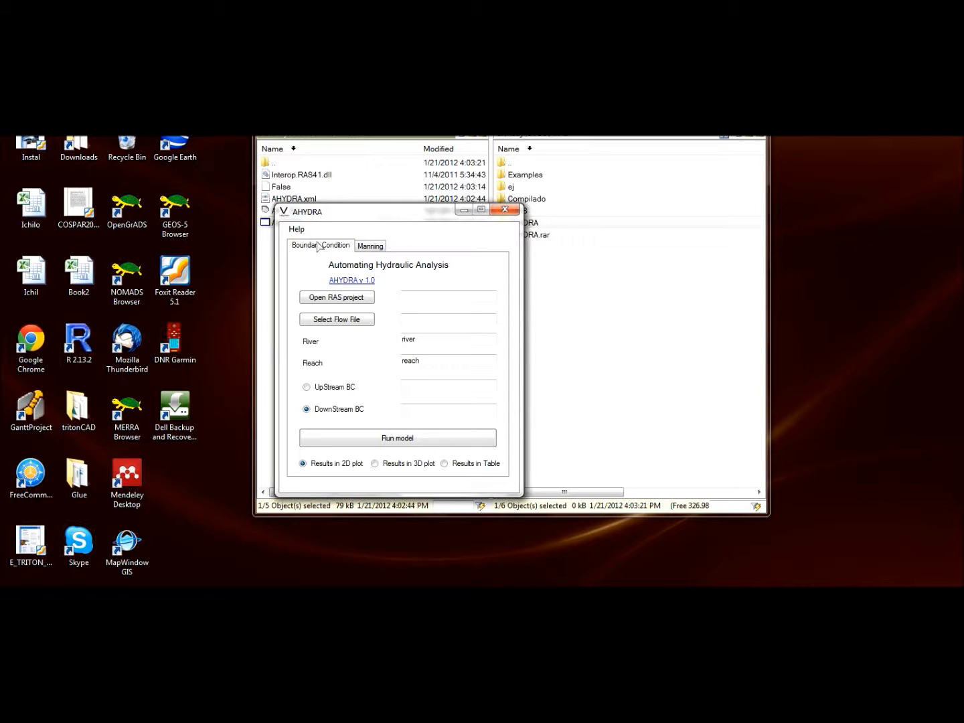
click(370, 246)
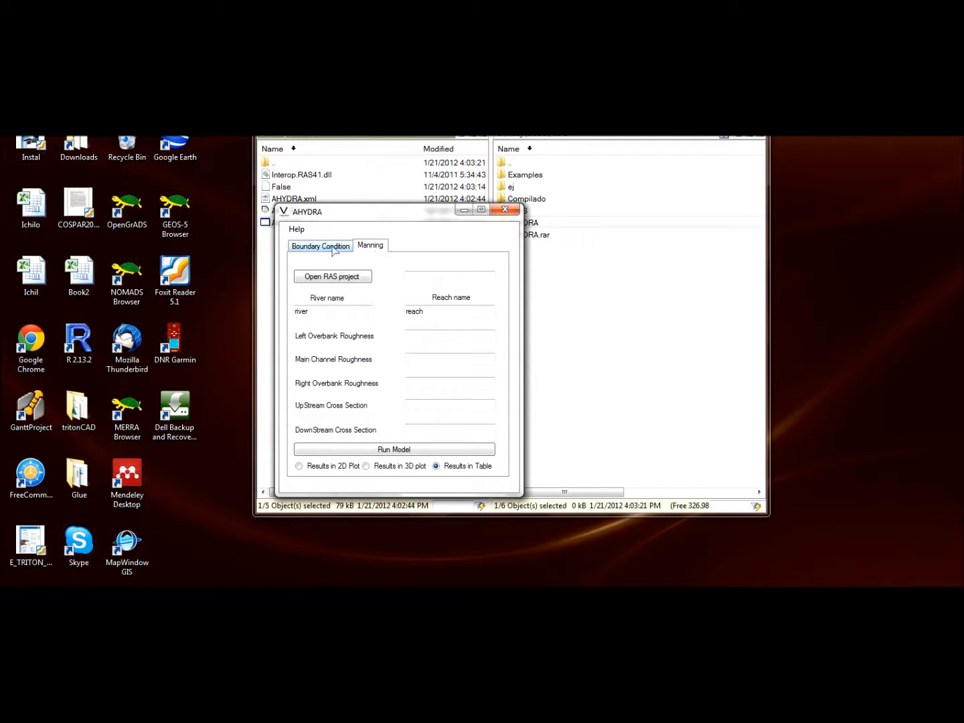
click(320, 245)
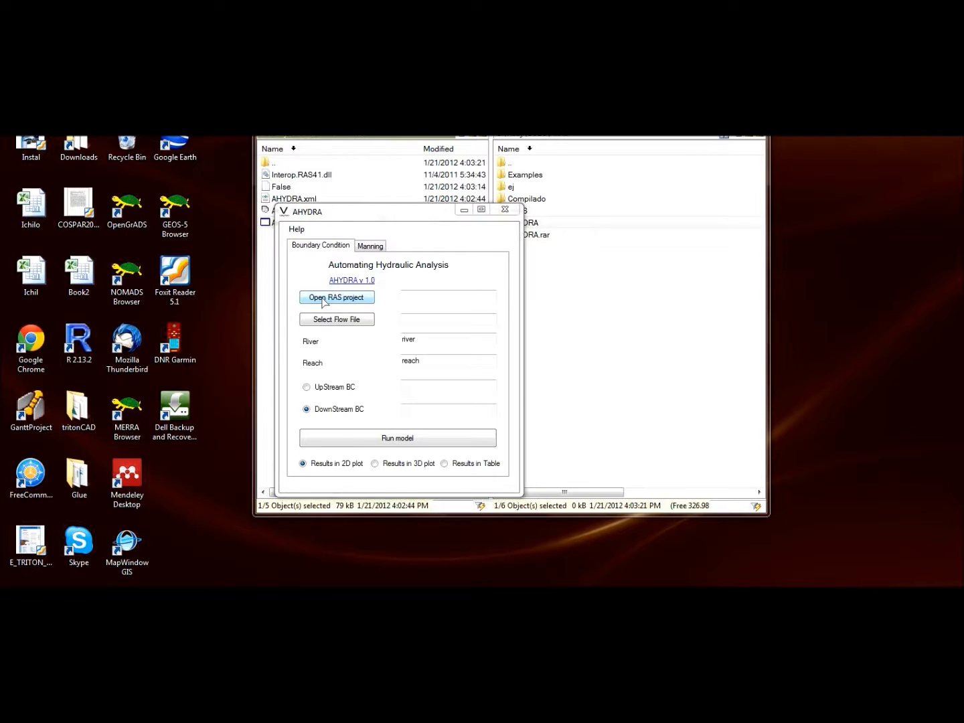
- Load the Examples.prj RAS project and its Examples.f02 flow file
click(336, 297)
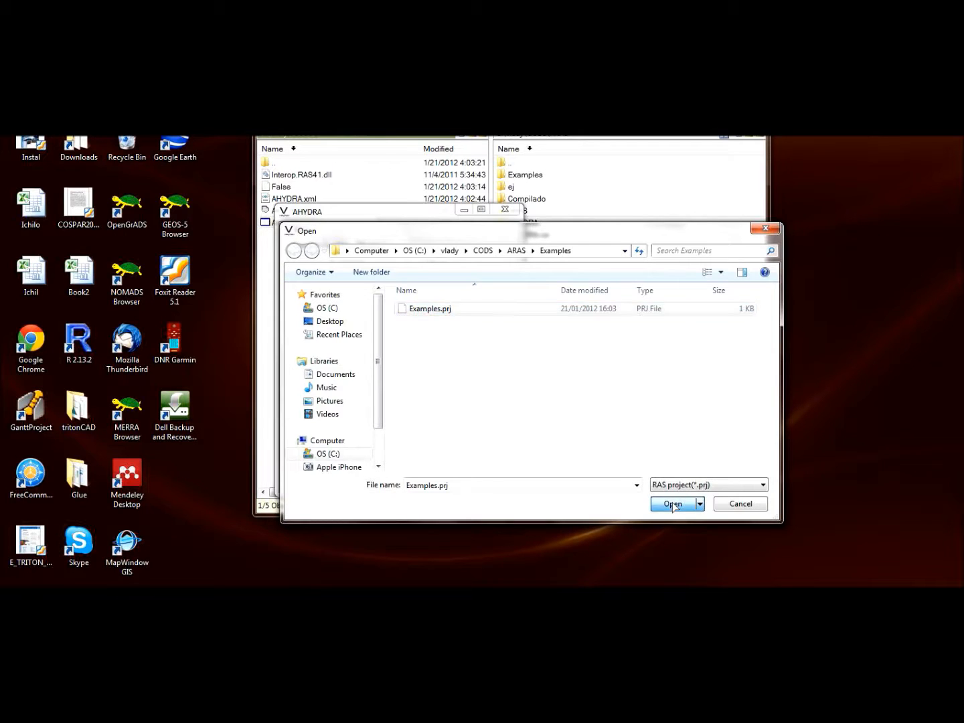
click(672, 504)
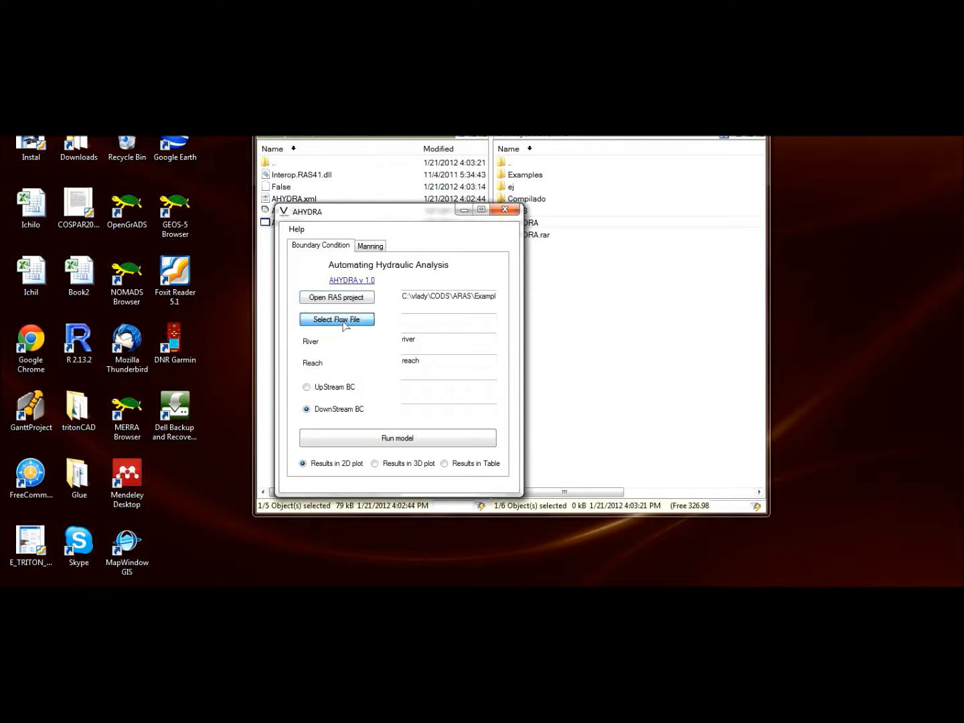
click(336, 319)
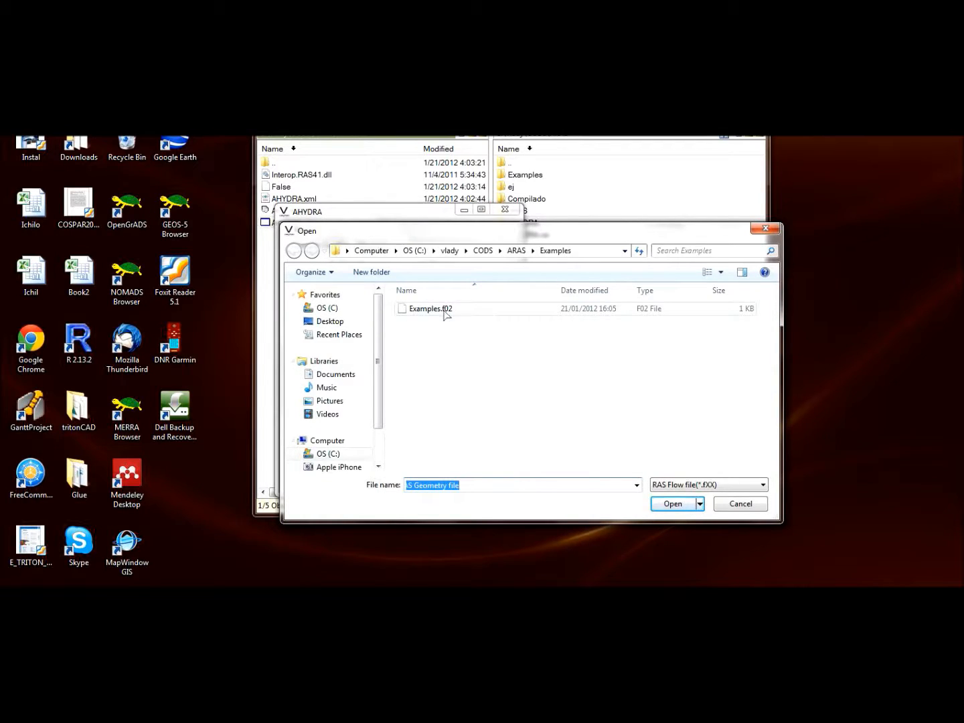
click(429, 309)
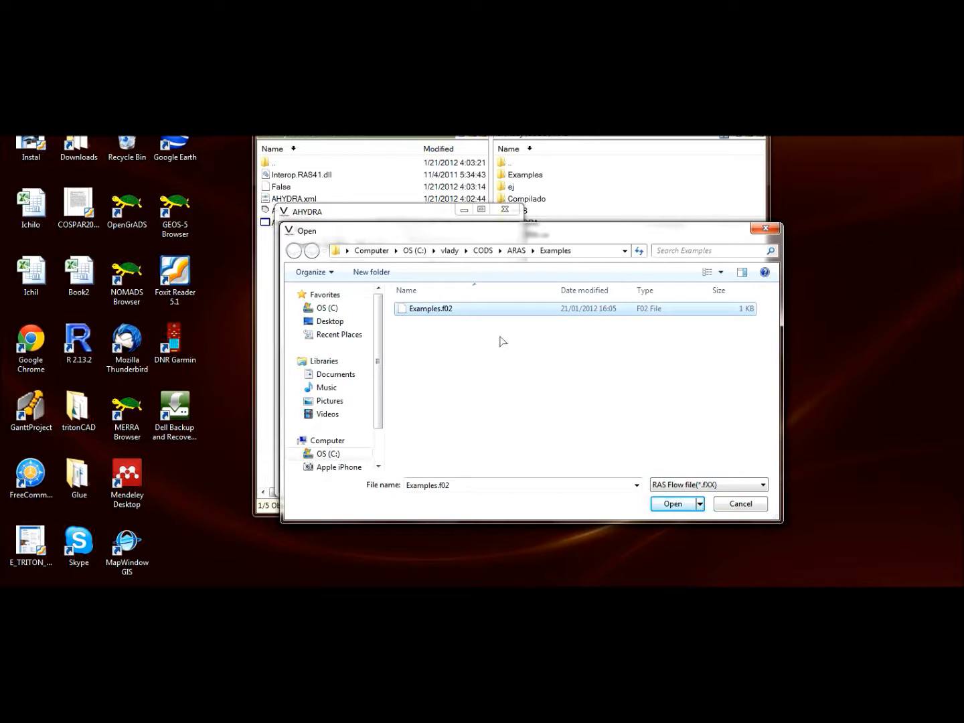
mouse_move(624, 419)
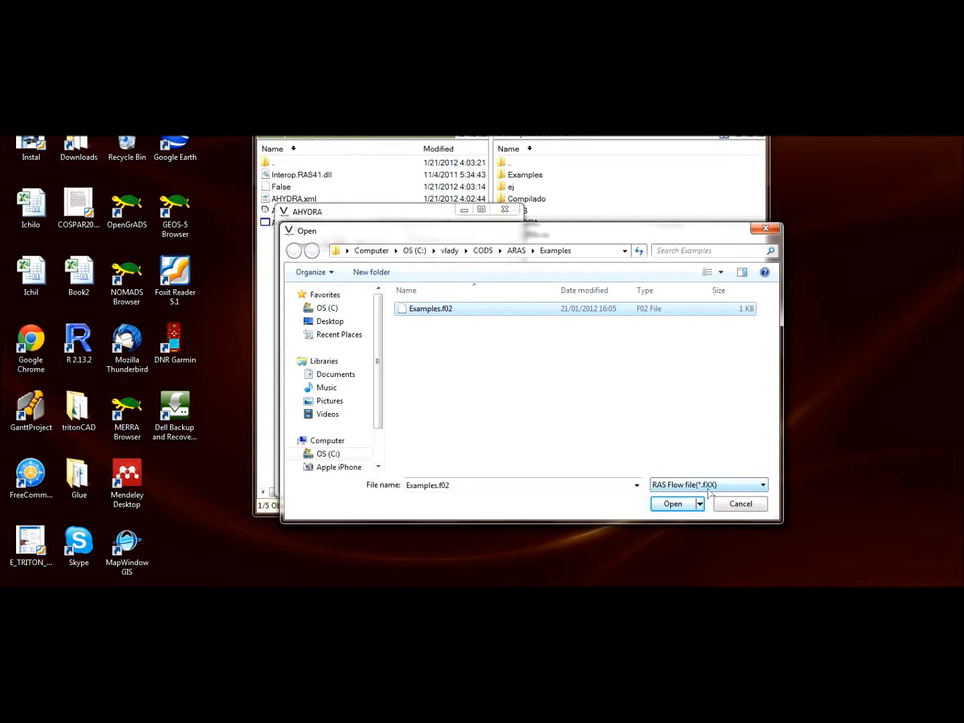
click(673, 504)
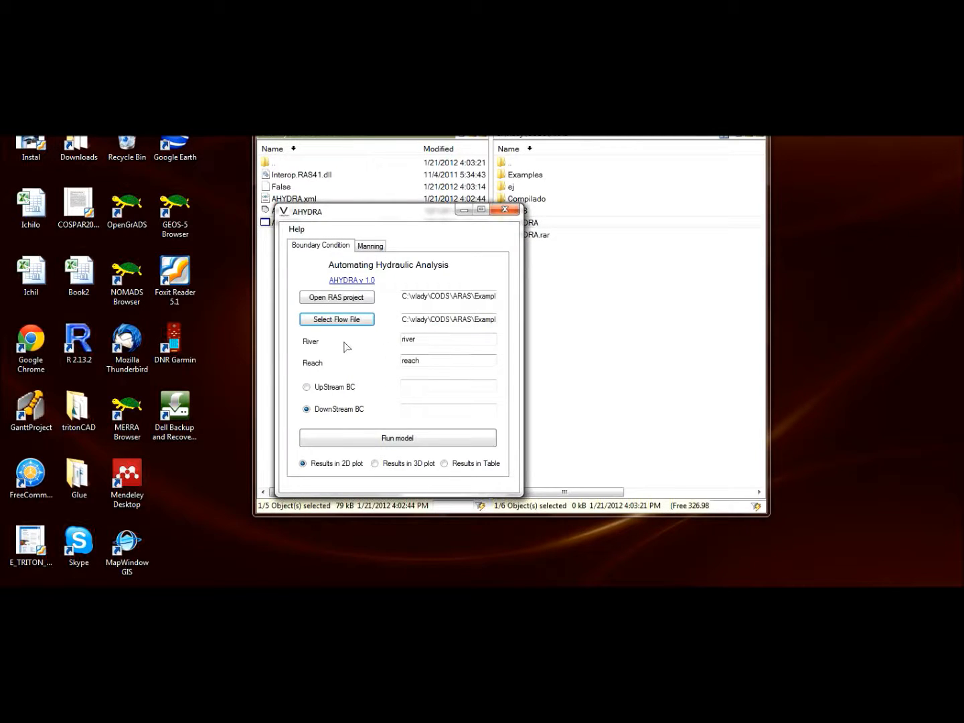
mouse_move(435, 343)
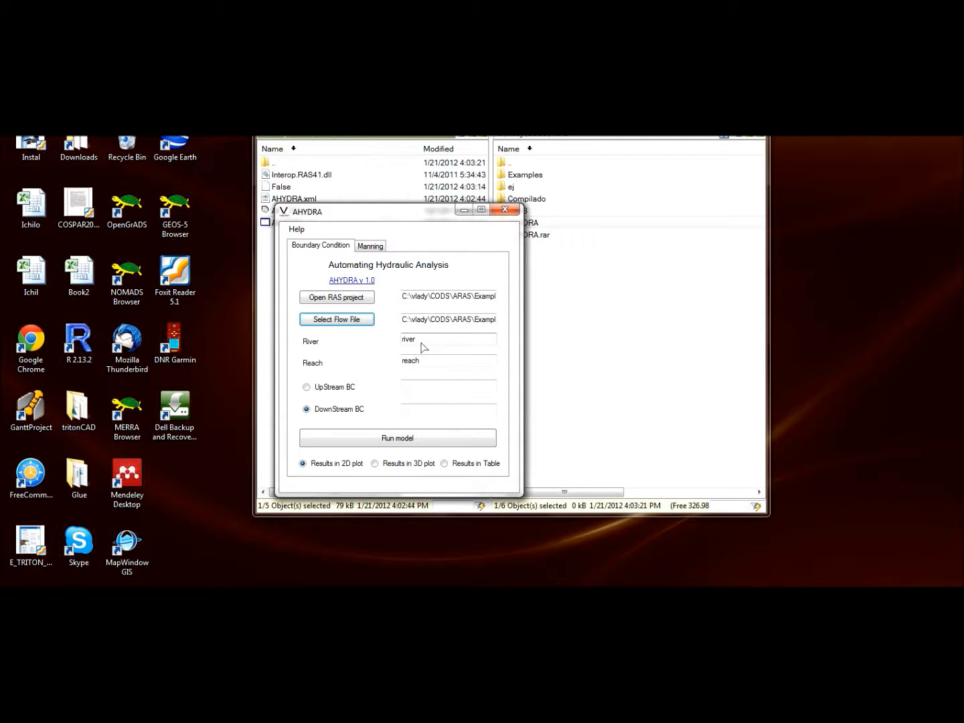
mouse_move(387, 381)
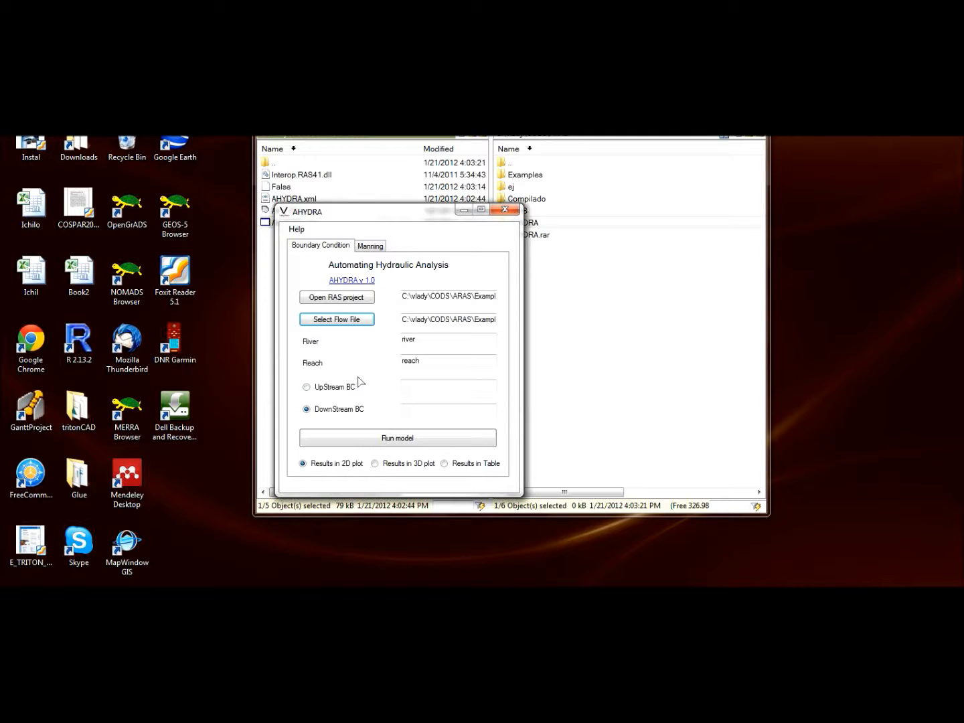
mouse_move(313, 423)
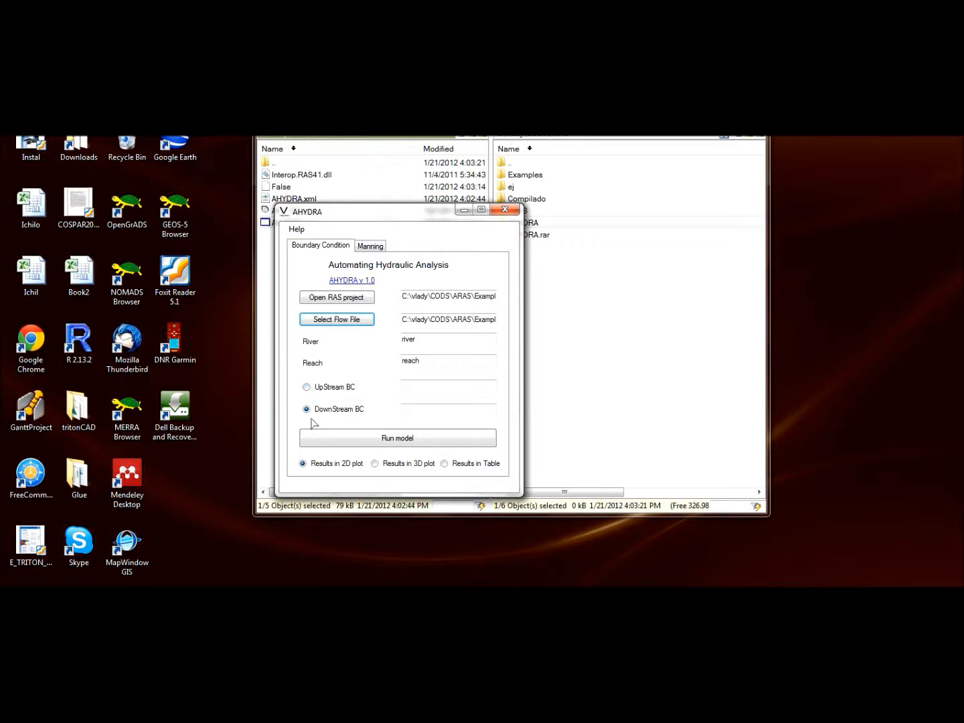
mouse_move(353, 402)
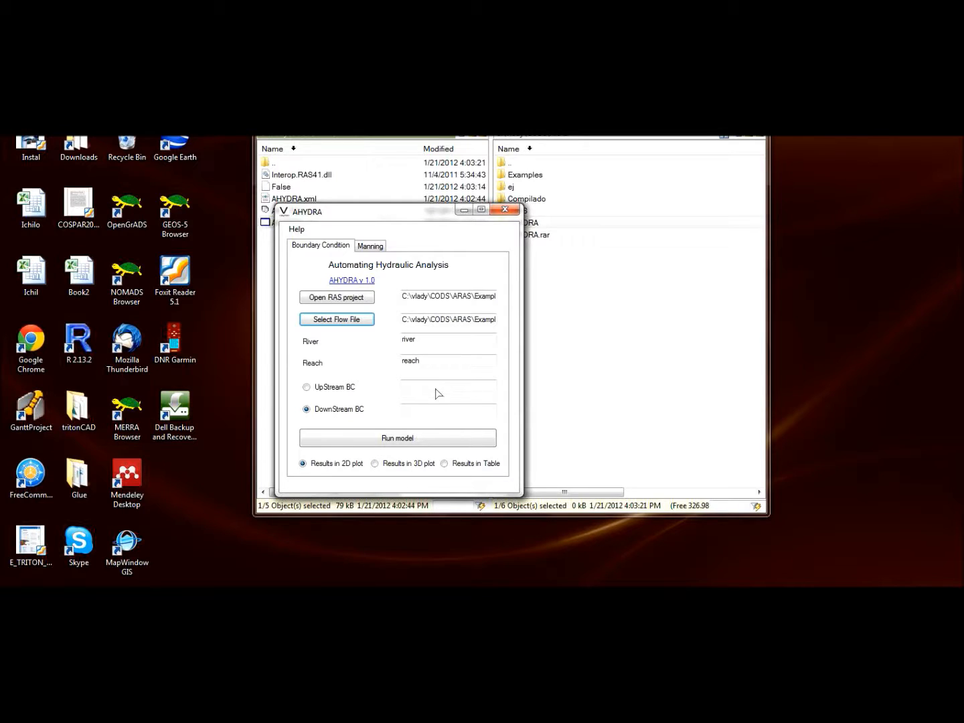
- Enter 0.1 as the DownStream BC value
click(447, 409)
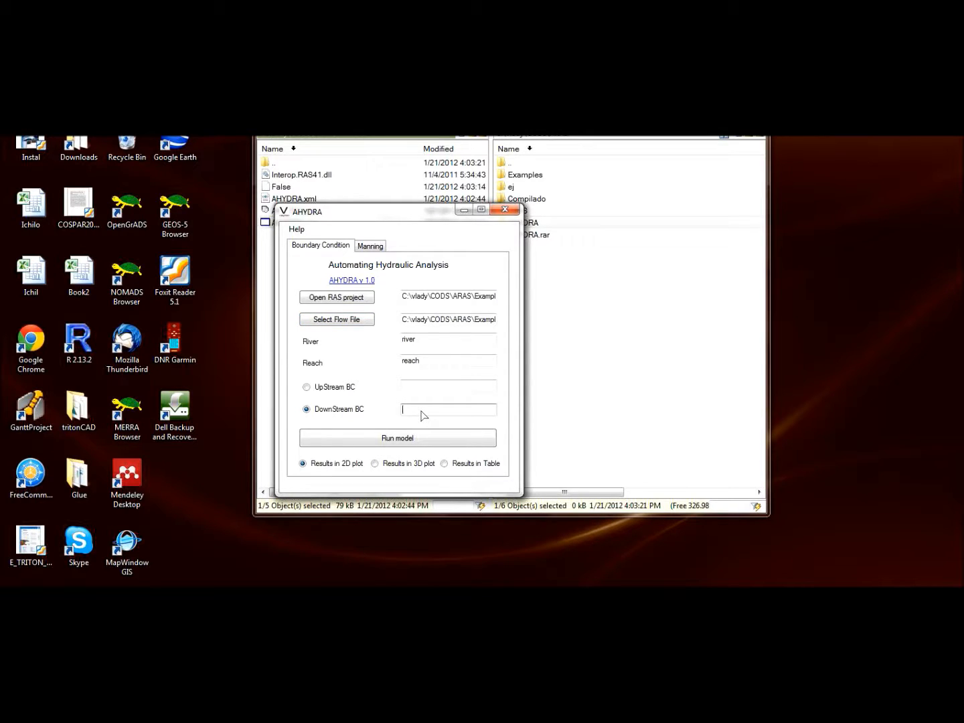
text(0.1)
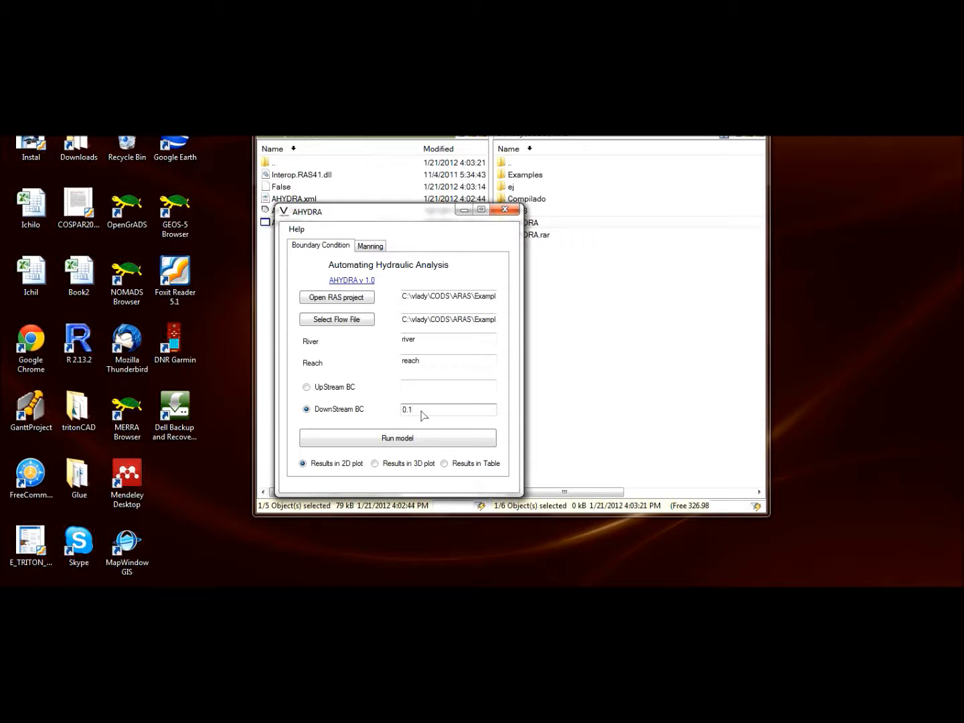
click(445, 464)
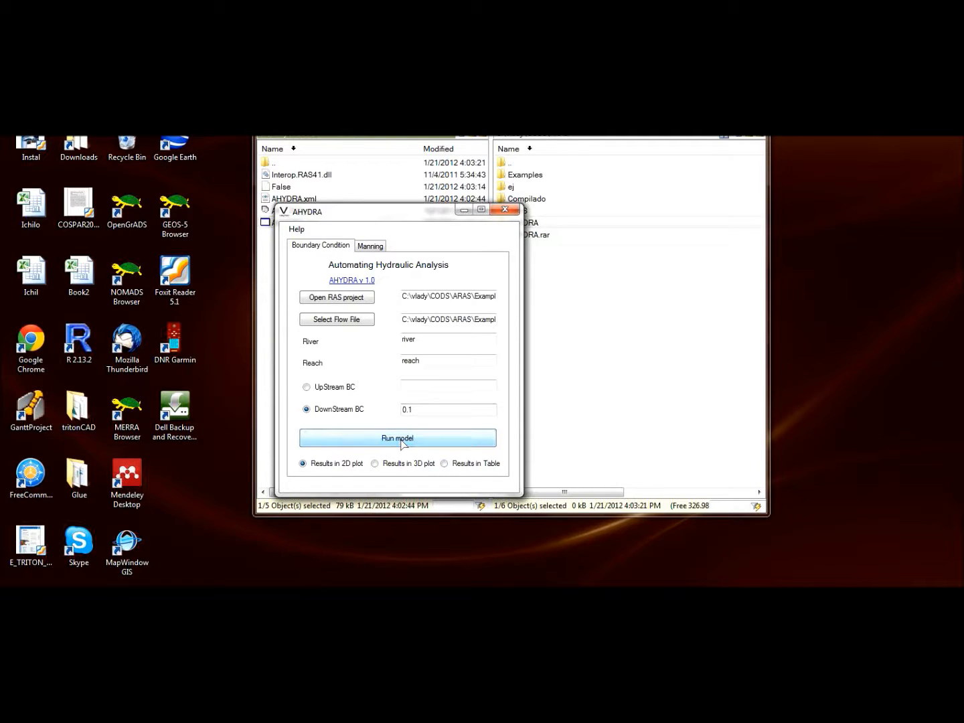
- Run the model with a 0.001 downstream boundary and view the 2D profile plot
click(397, 438)
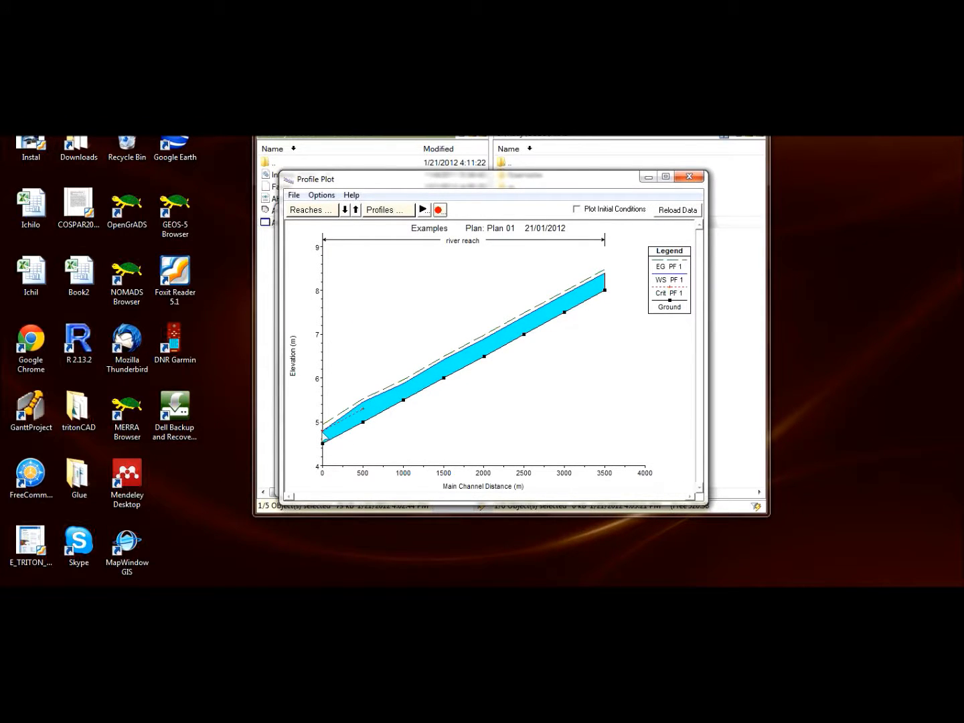
mouse_move(365, 407)
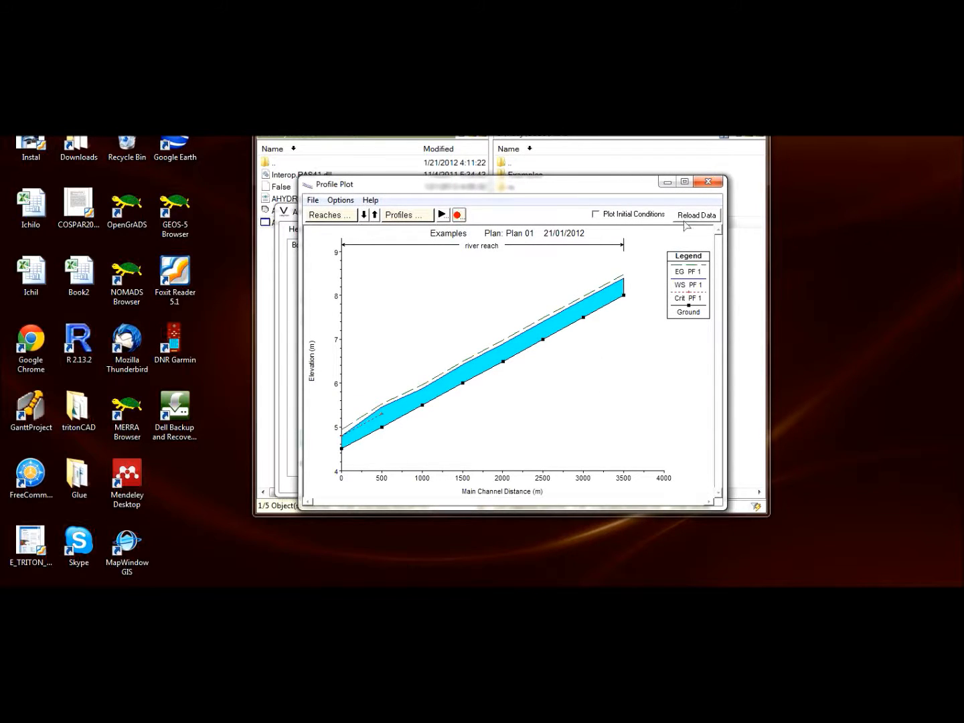
click(708, 181)
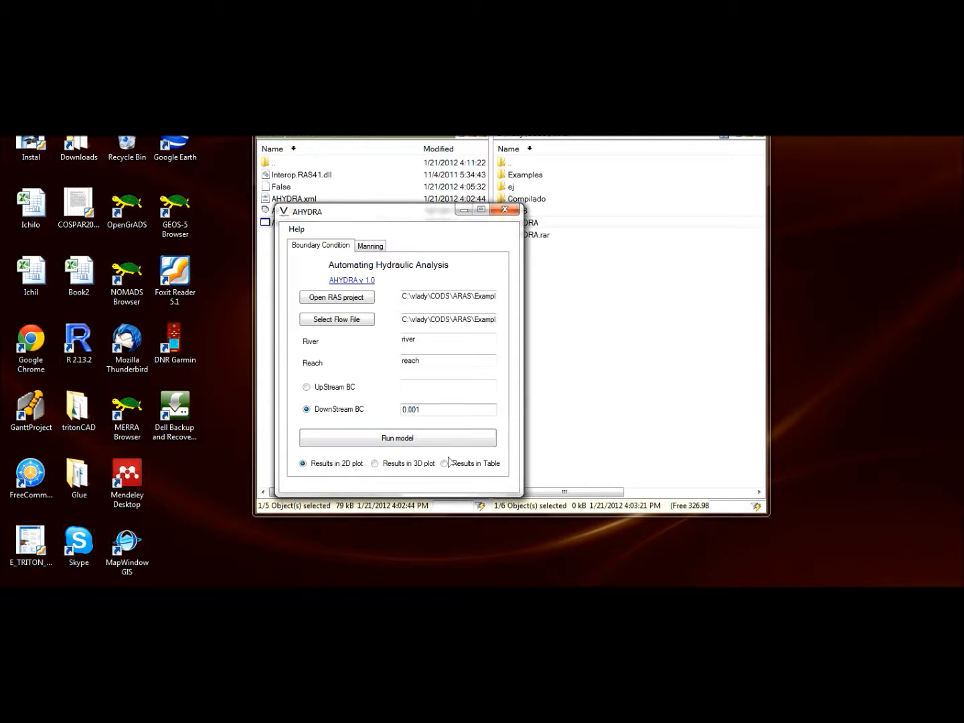
- Rerun the model at downstream boundary 0.001 and close the profile plot
click(396, 438)
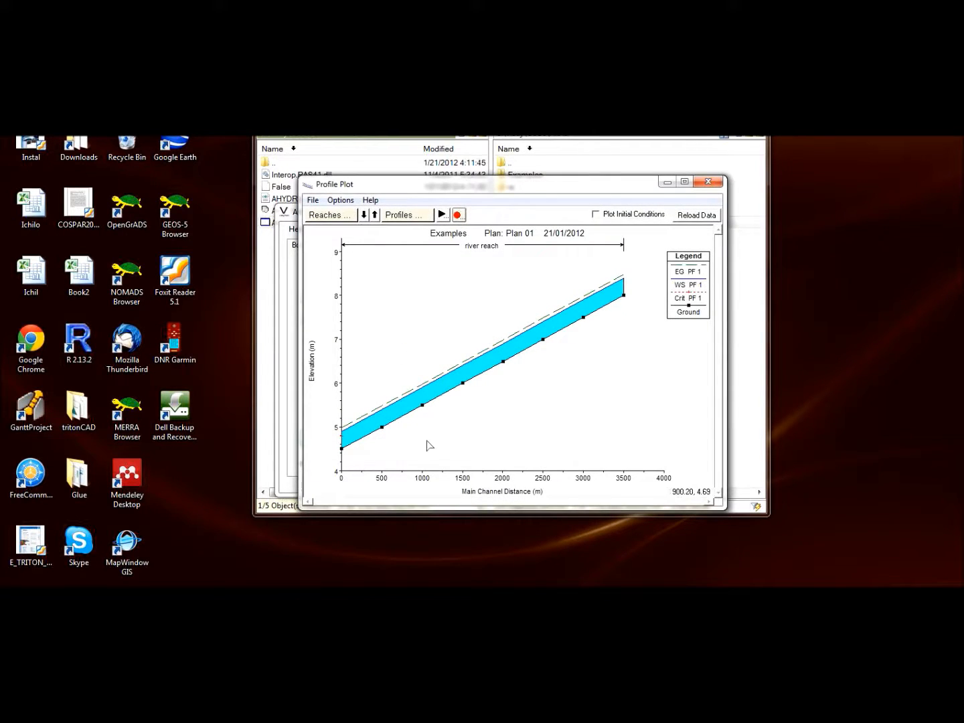
mouse_move(360, 481)
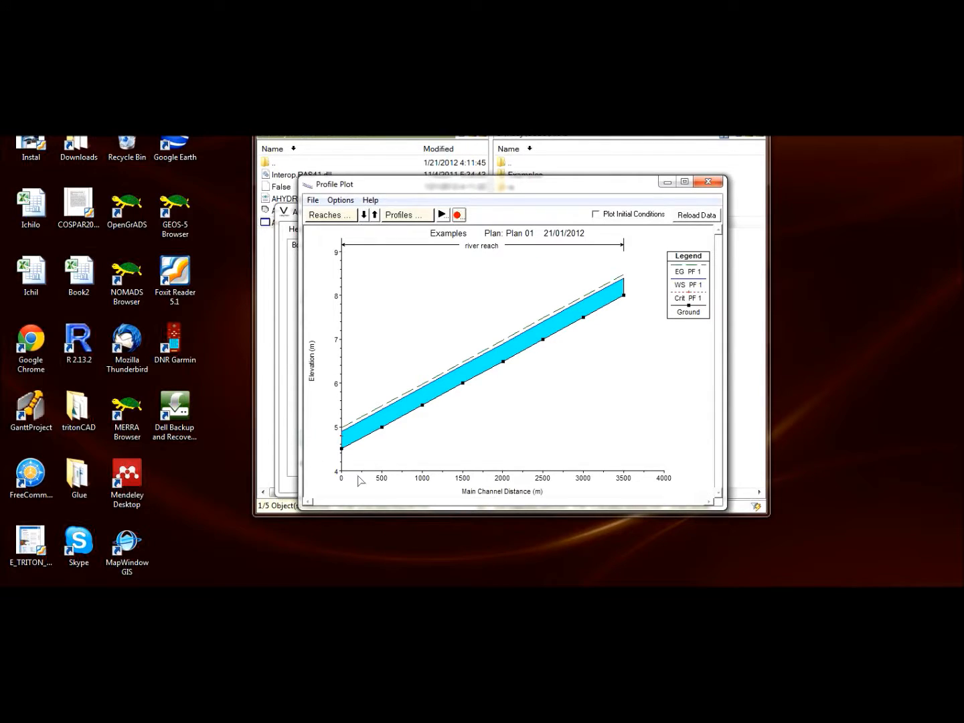
mouse_move(482, 358)
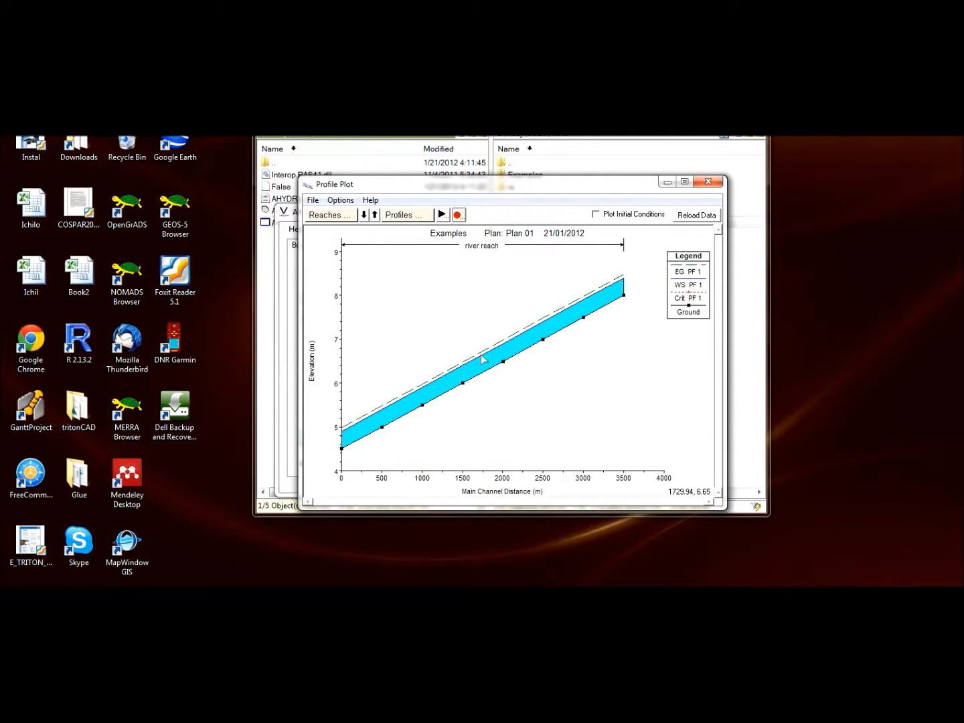
mouse_move(353, 434)
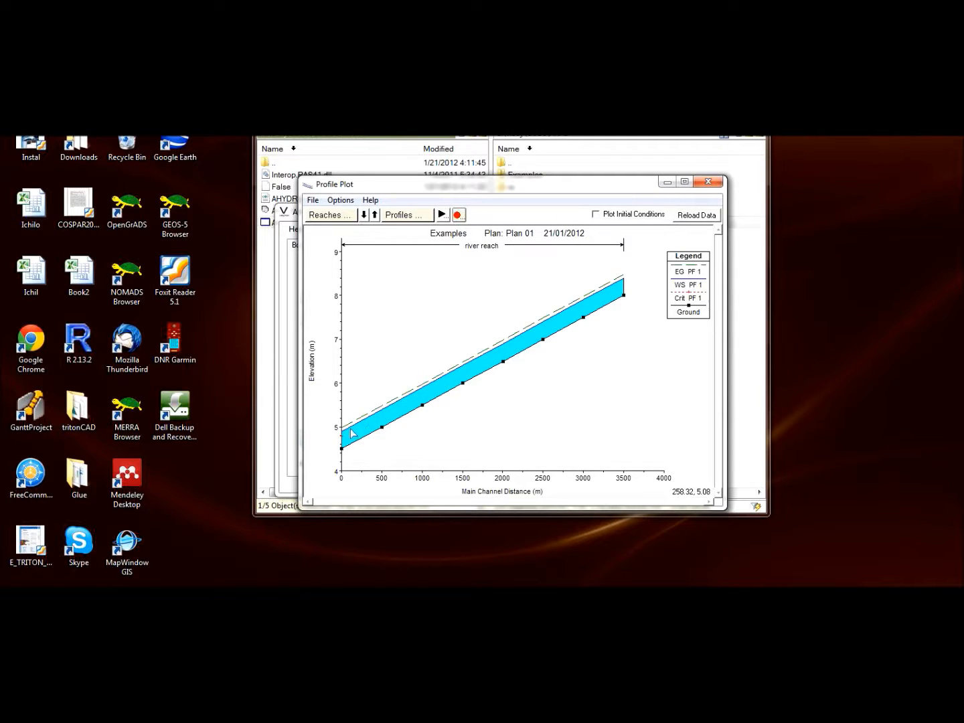
click(707, 182)
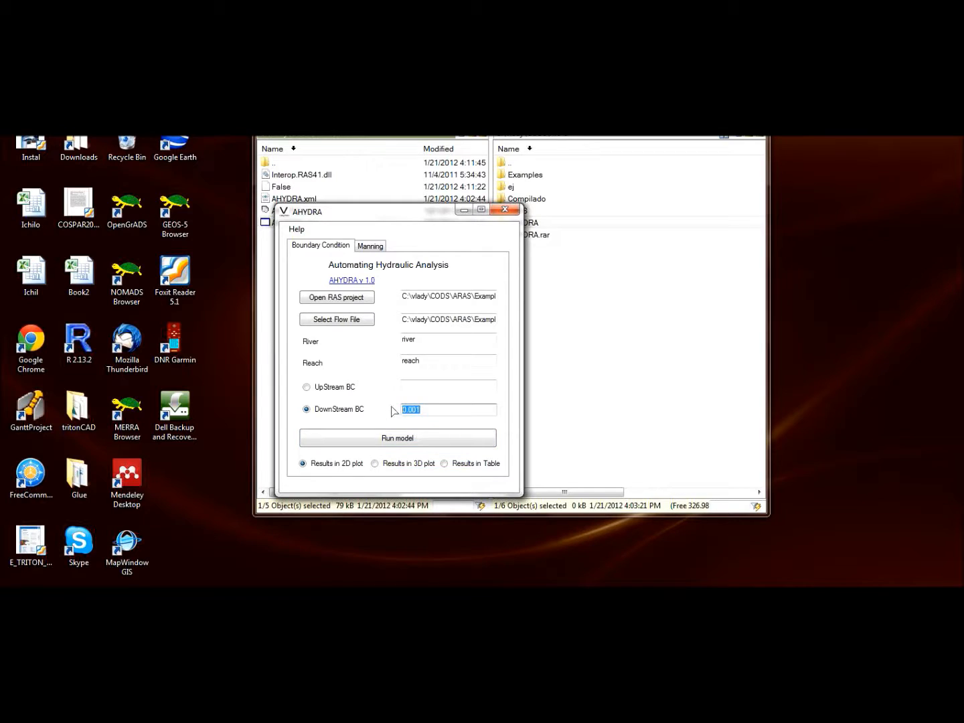
- Set DownStream BC to 0.5, rerun the model, and close the updated profile plot
text(0.5)
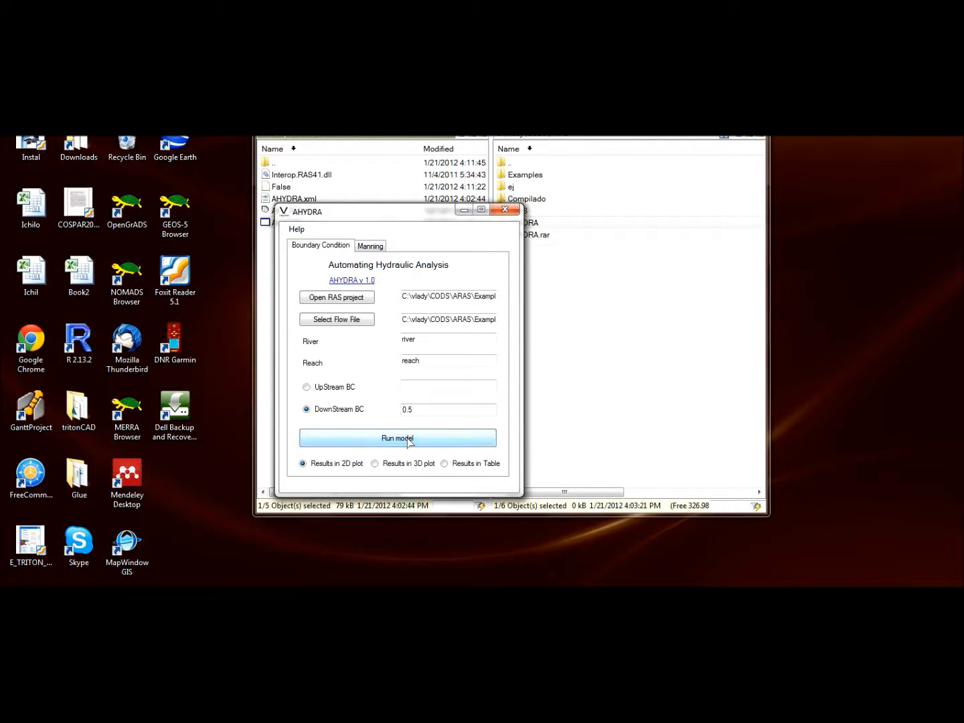
click(397, 437)
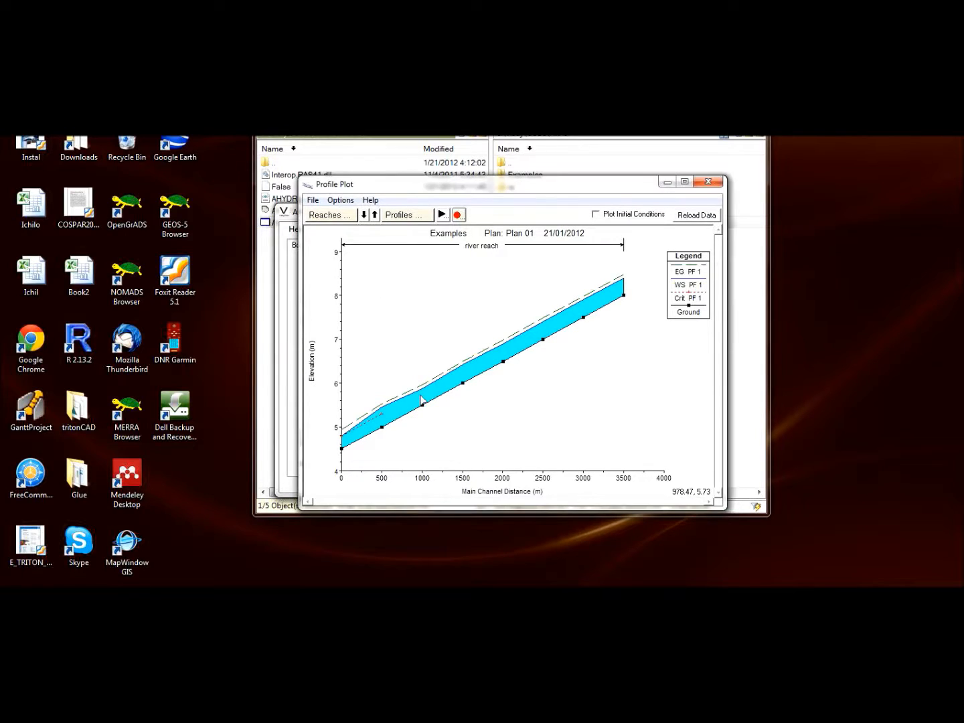
mouse_move(447, 384)
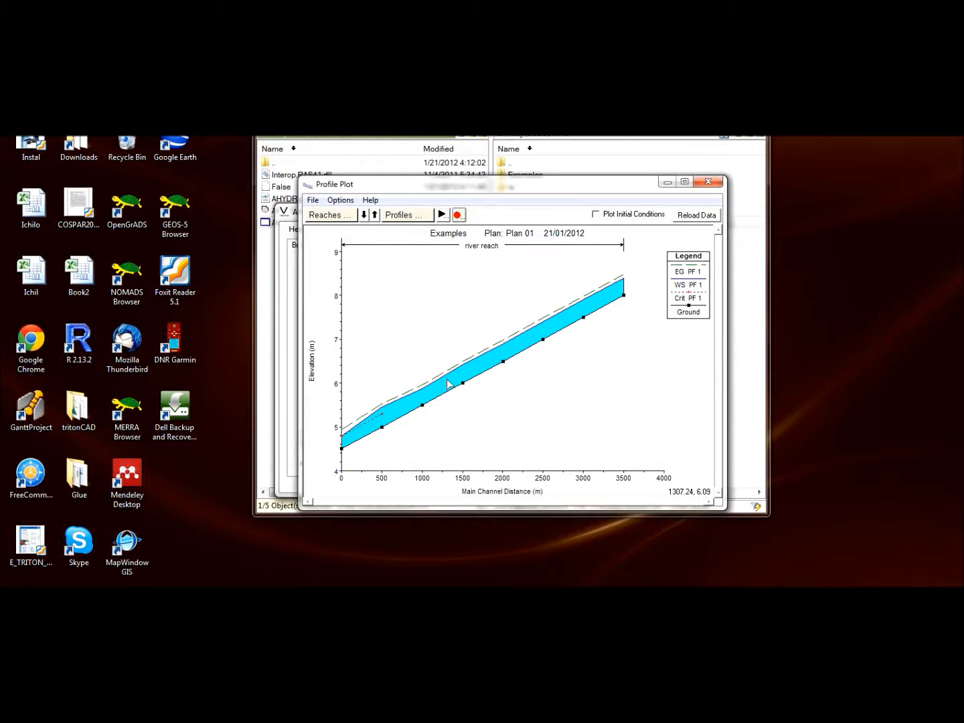
mouse_move(495, 381)
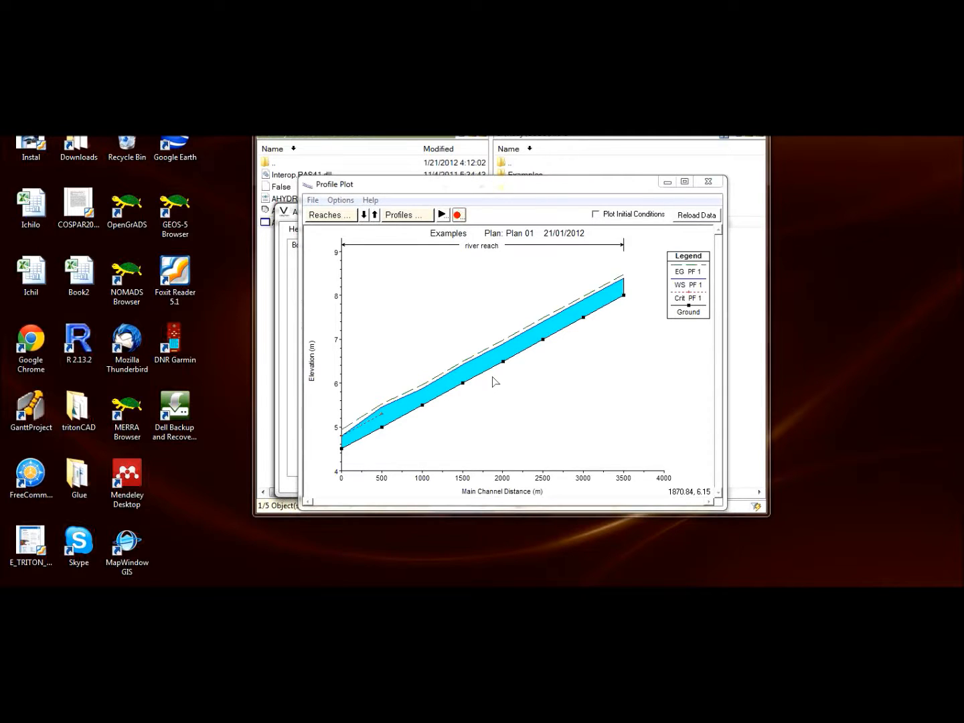
mouse_move(512, 338)
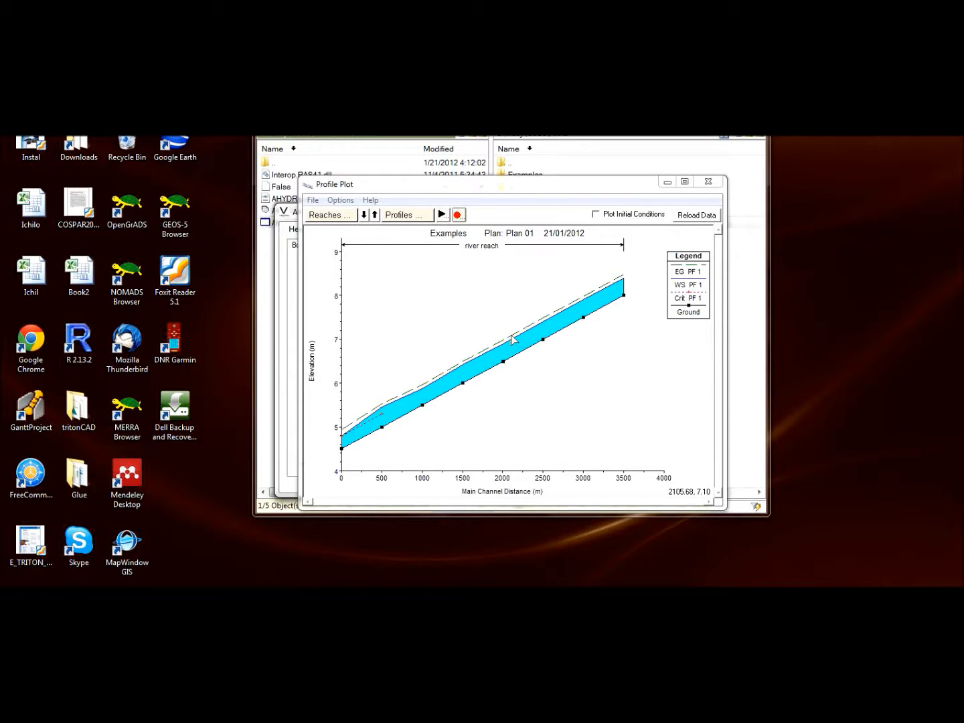
mouse_move(331, 401)
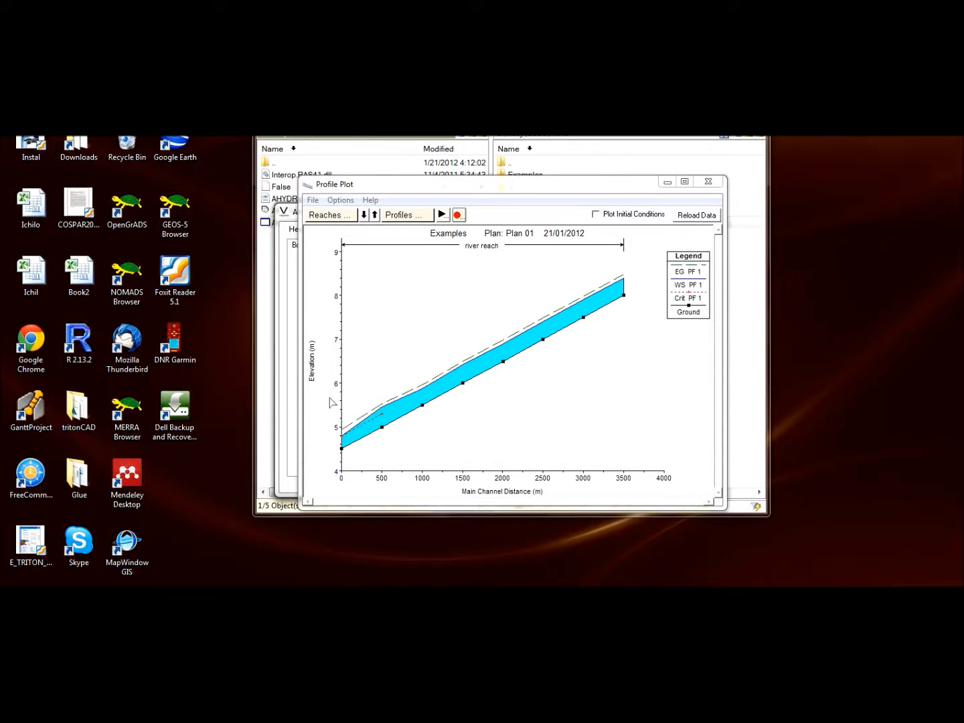
mouse_move(376, 409)
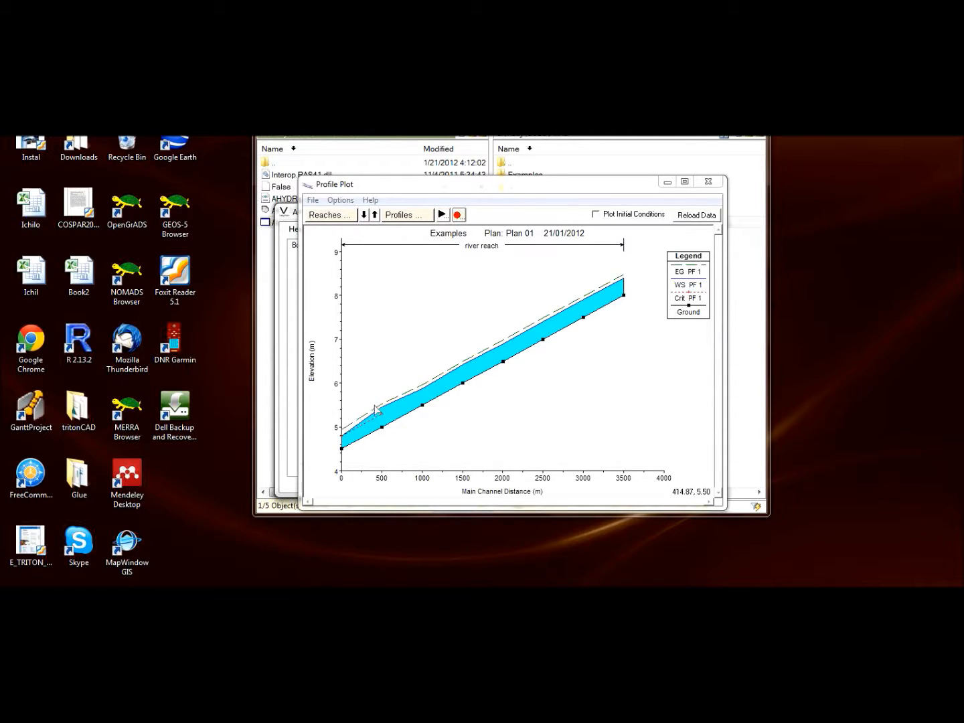
mouse_move(515, 360)
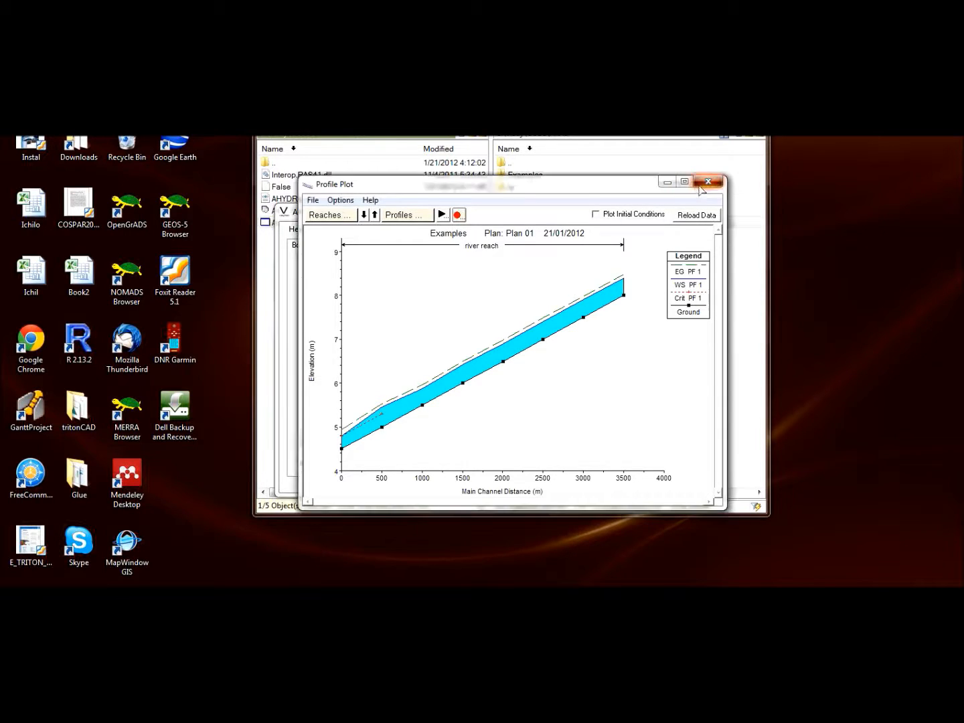
click(707, 181)
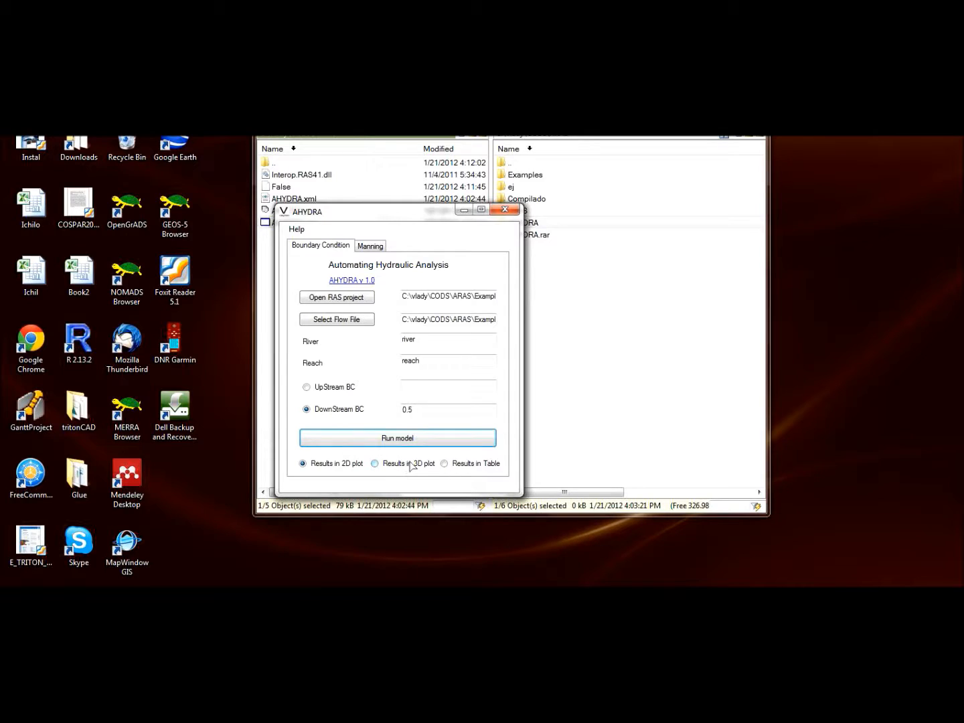
- Run a 3D perspective plot, adjust its azimuth angle, then switch results to table
click(375, 463)
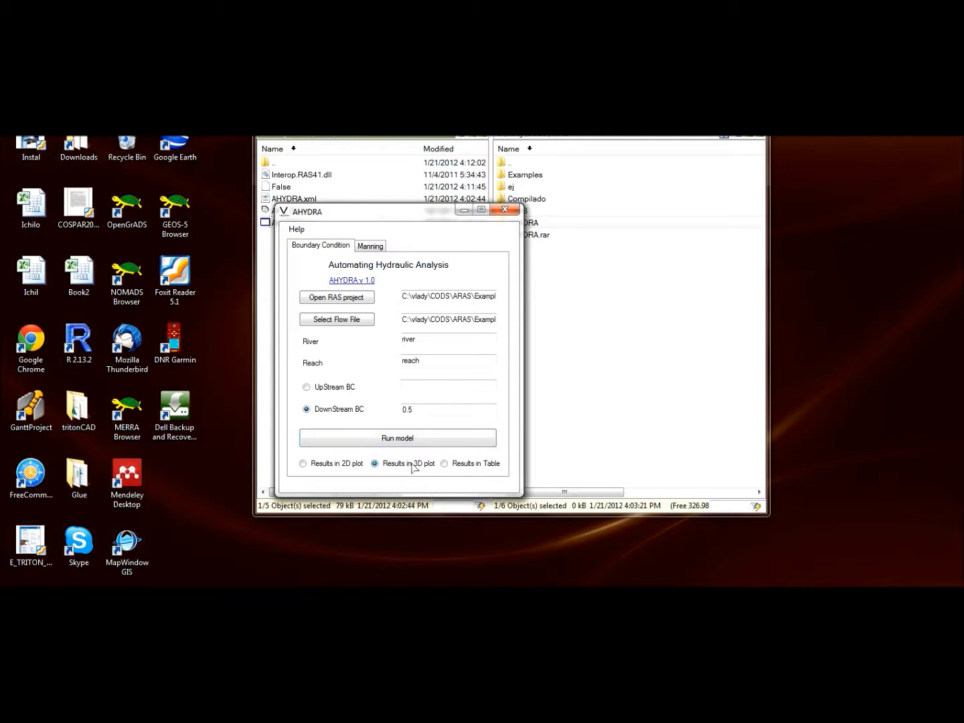
click(397, 438)
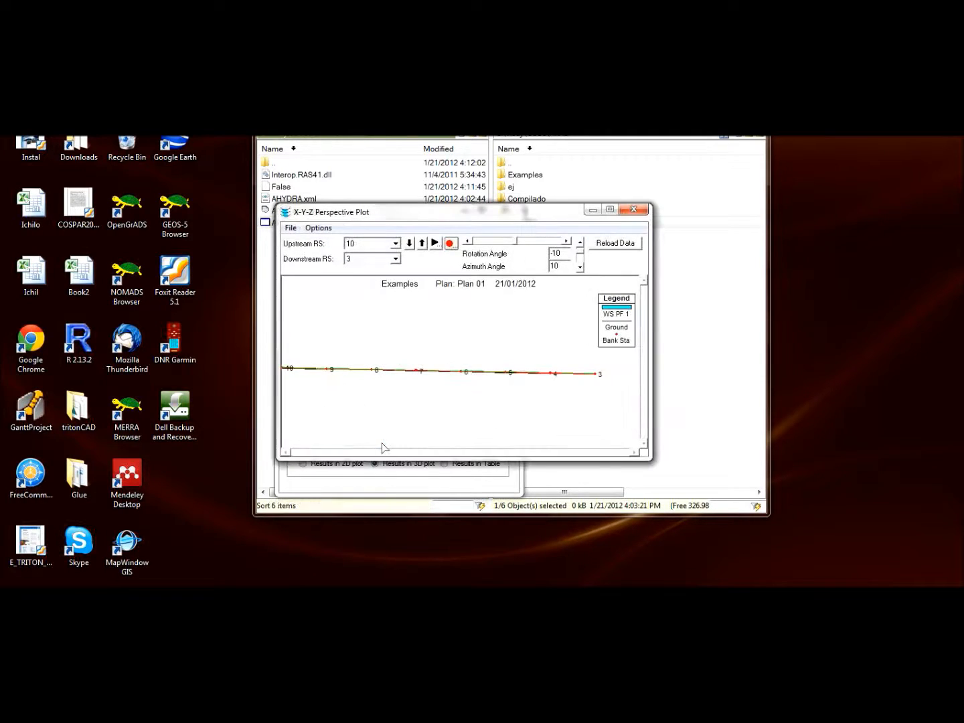
click(579, 267)
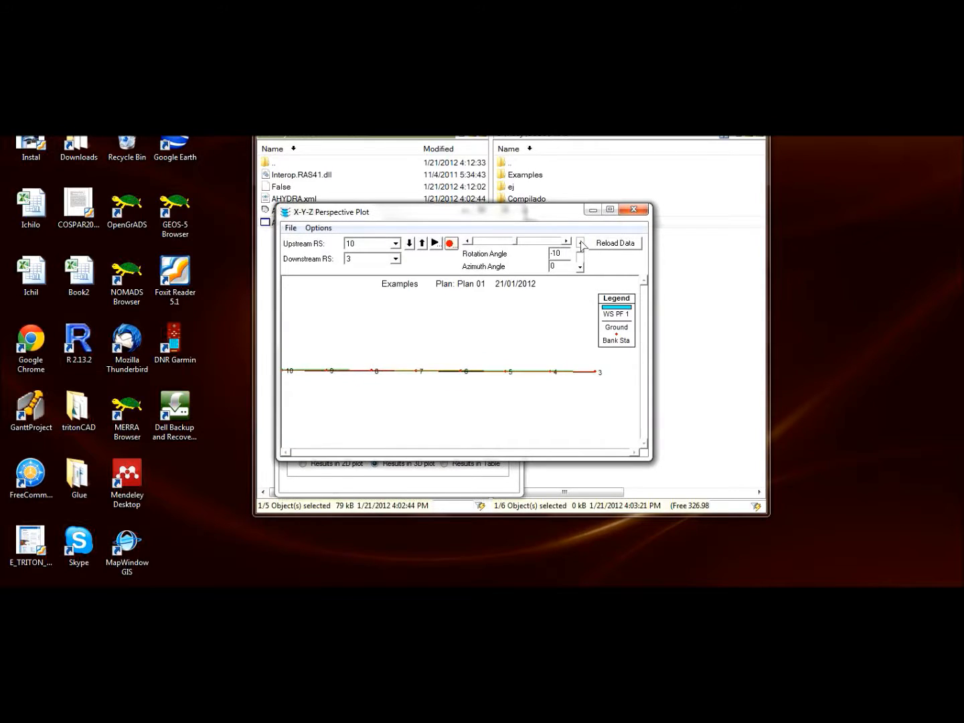
click(580, 263)
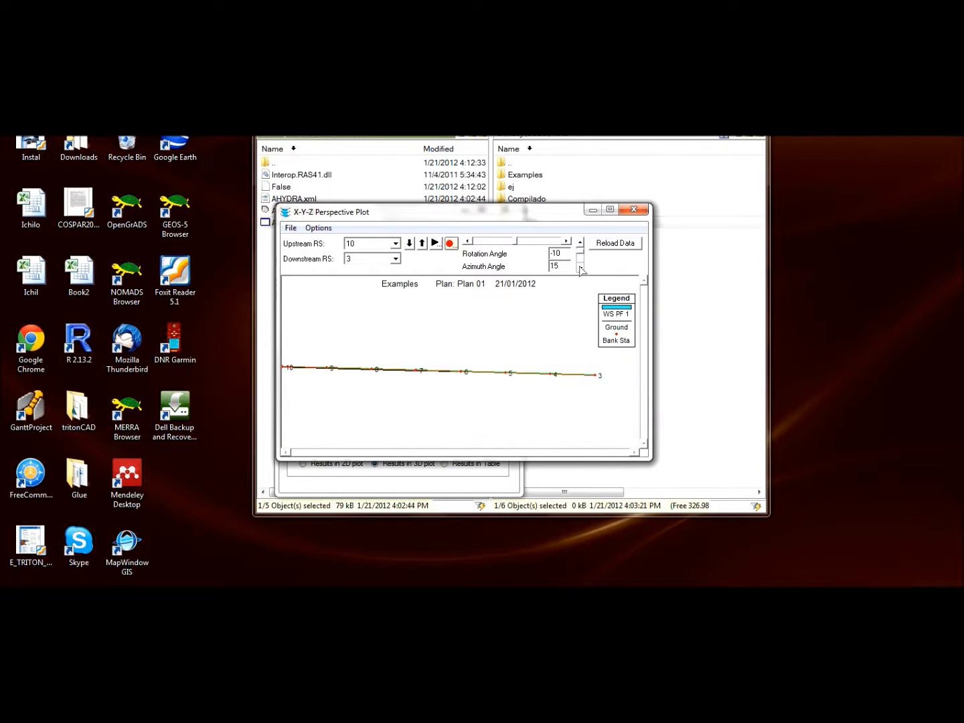
click(579, 270)
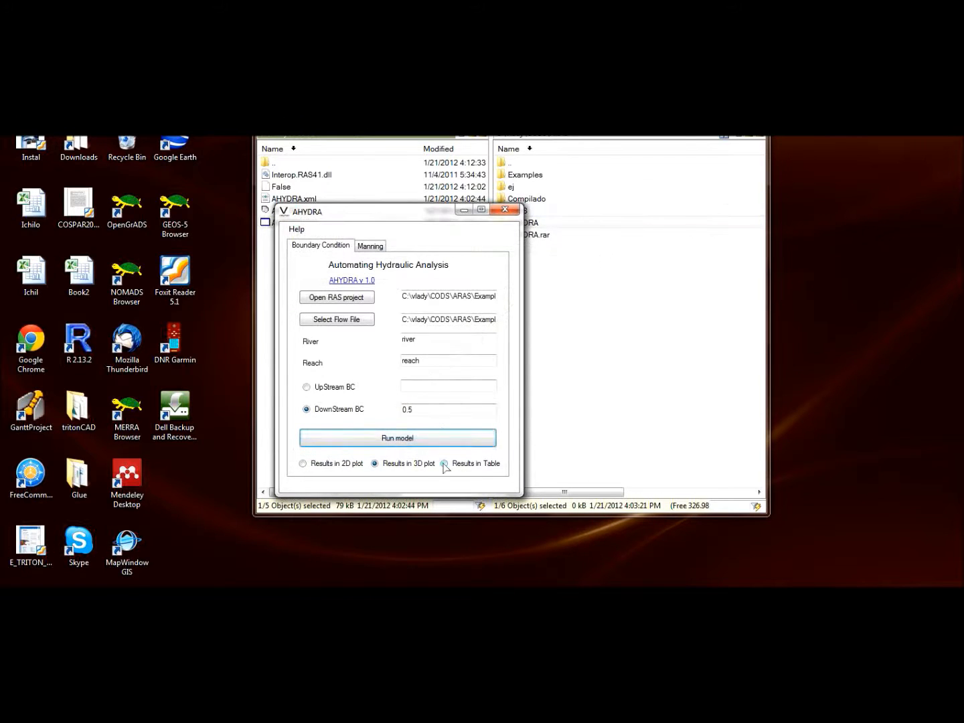
click(444, 463)
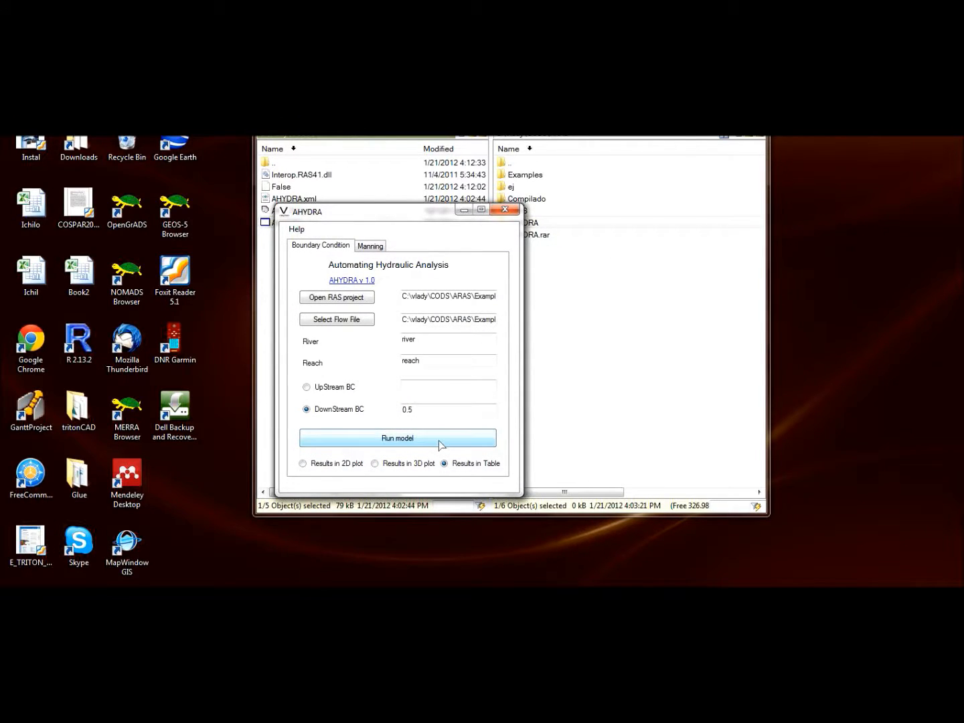